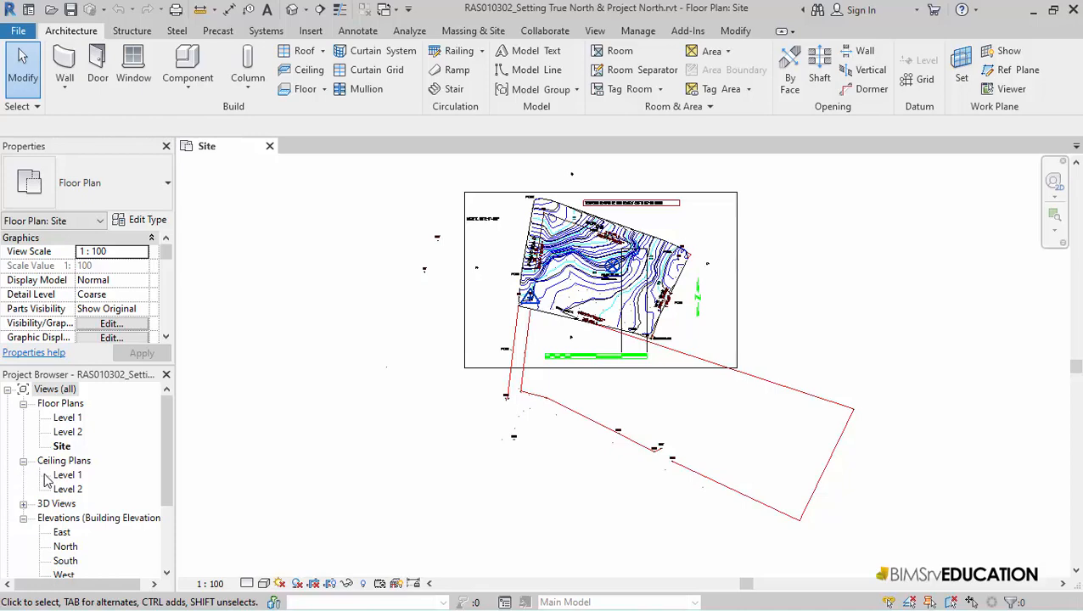
pyautogui.moveTo(703, 329)
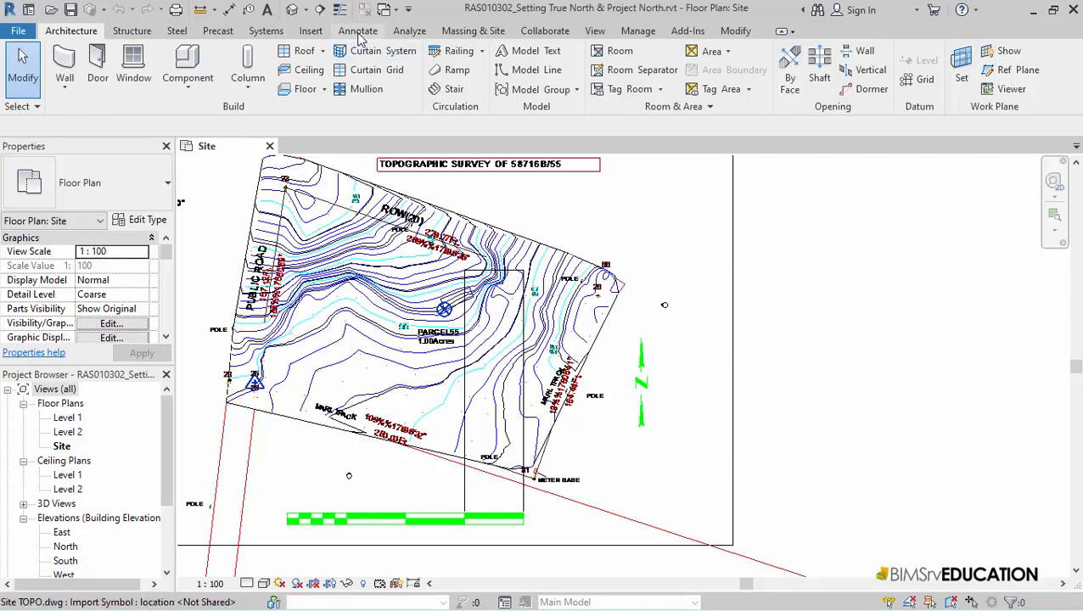
# Step: Start a detail line from the Annotate tab using the True North line style
pyautogui.click(357, 31)
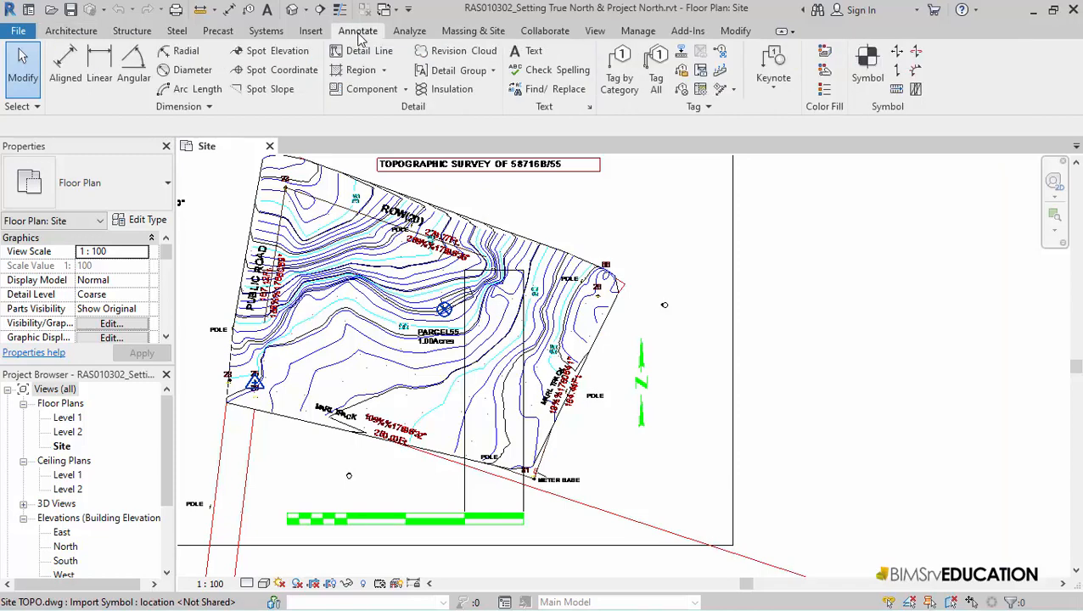
pyautogui.moveTo(364, 51)
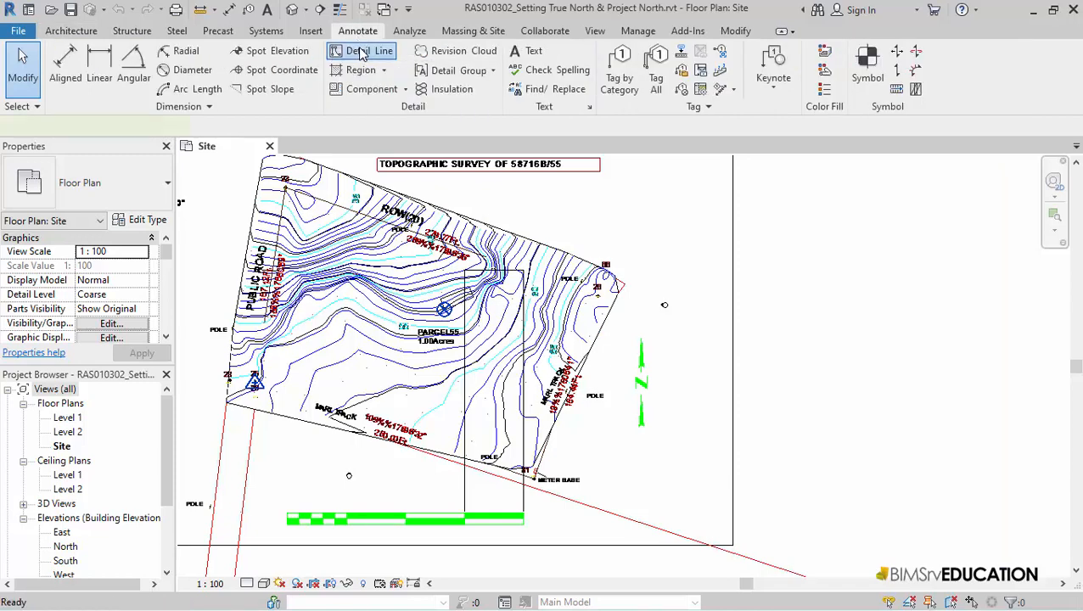
pyautogui.click(364, 51)
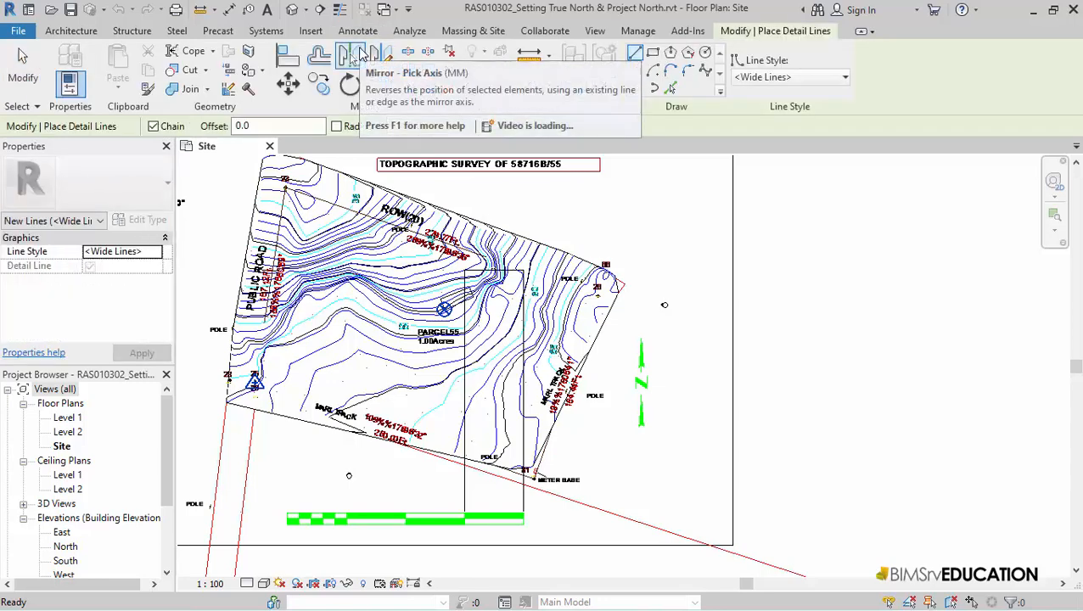
pyautogui.moveTo(849, 79)
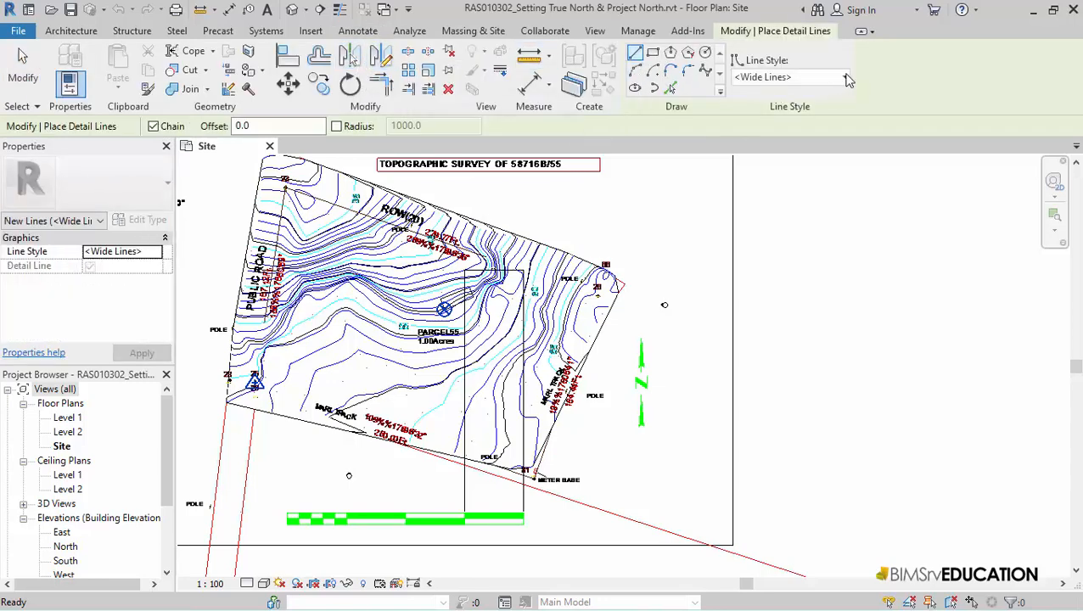
pyautogui.click(847, 78)
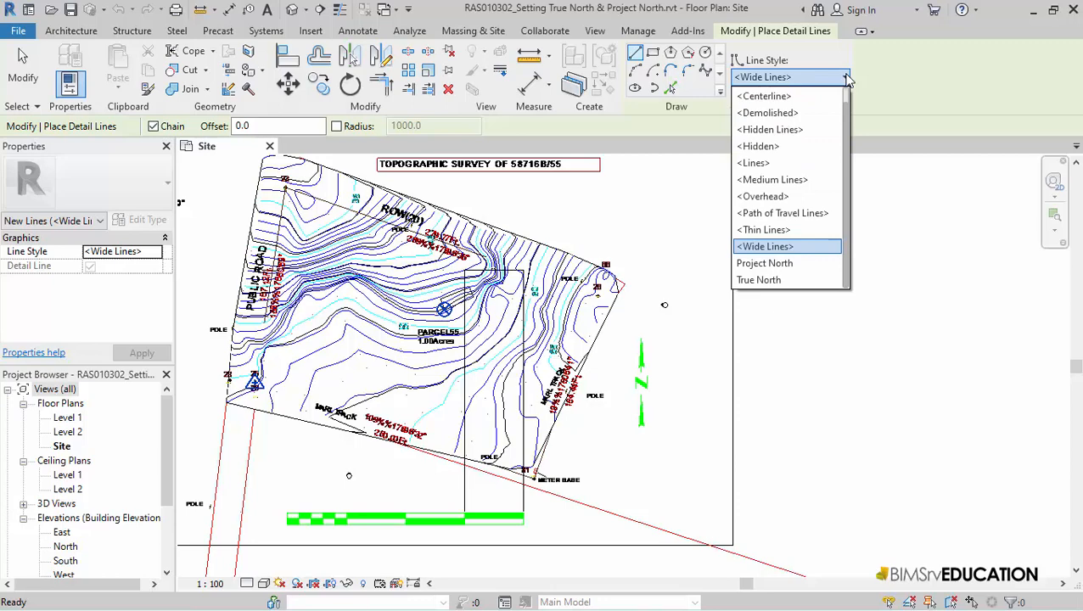
pyautogui.moveTo(759, 280)
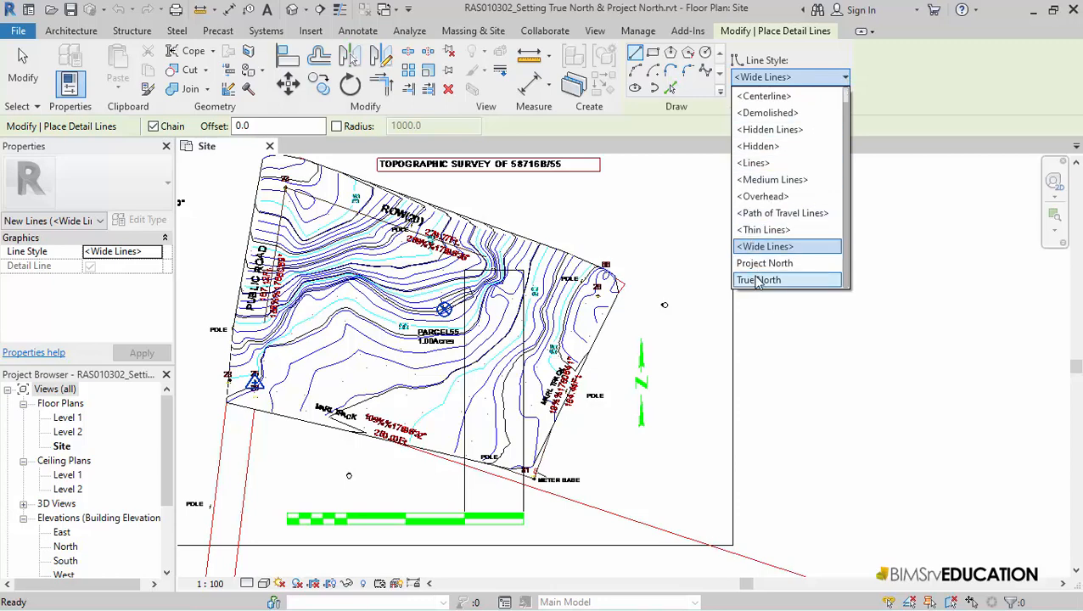
pyautogui.click(758, 279)
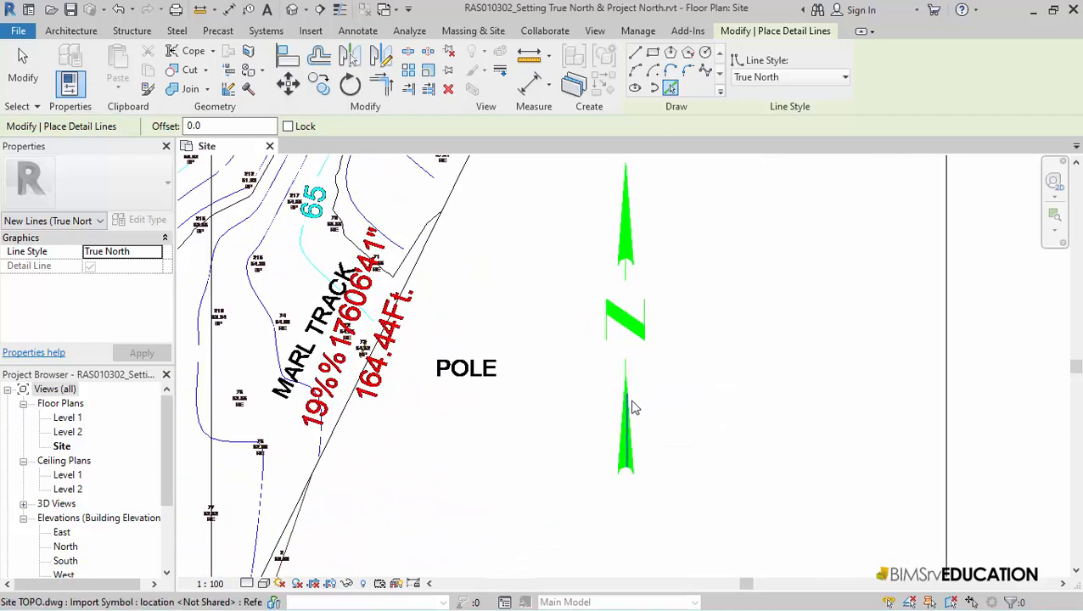
pyautogui.moveTo(627, 412)
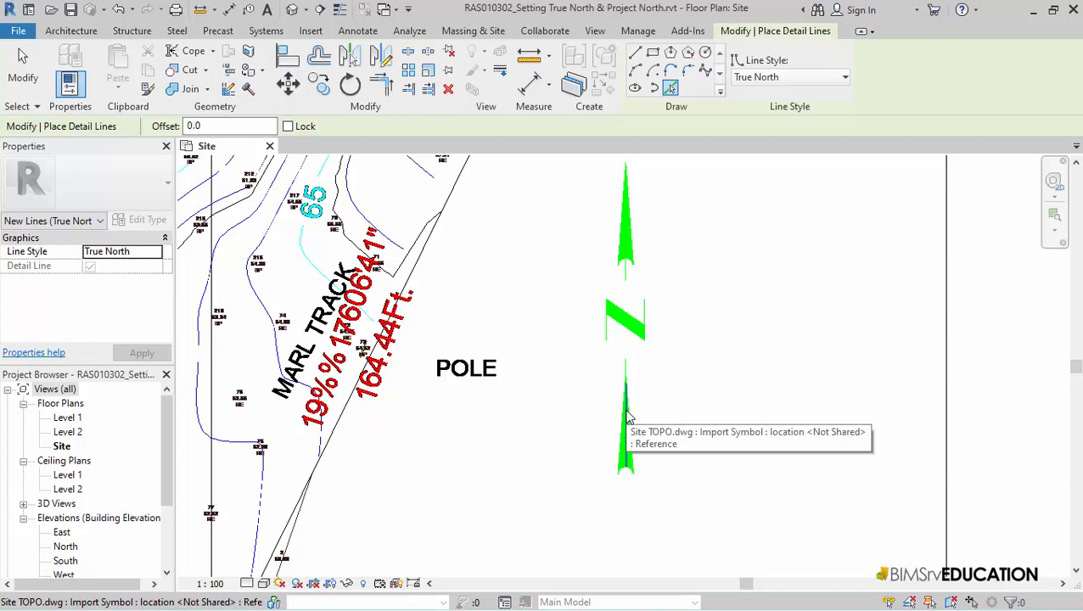
pyautogui.moveTo(628, 405)
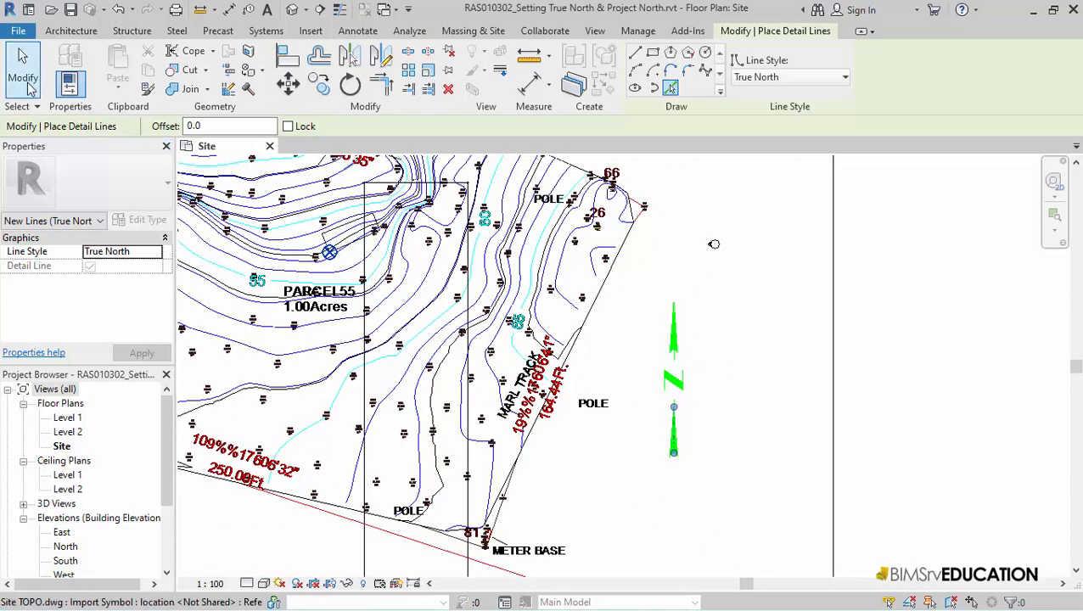
# Step: Finish placing the True North detail line by returning to Modify
pyautogui.click(358, 30)
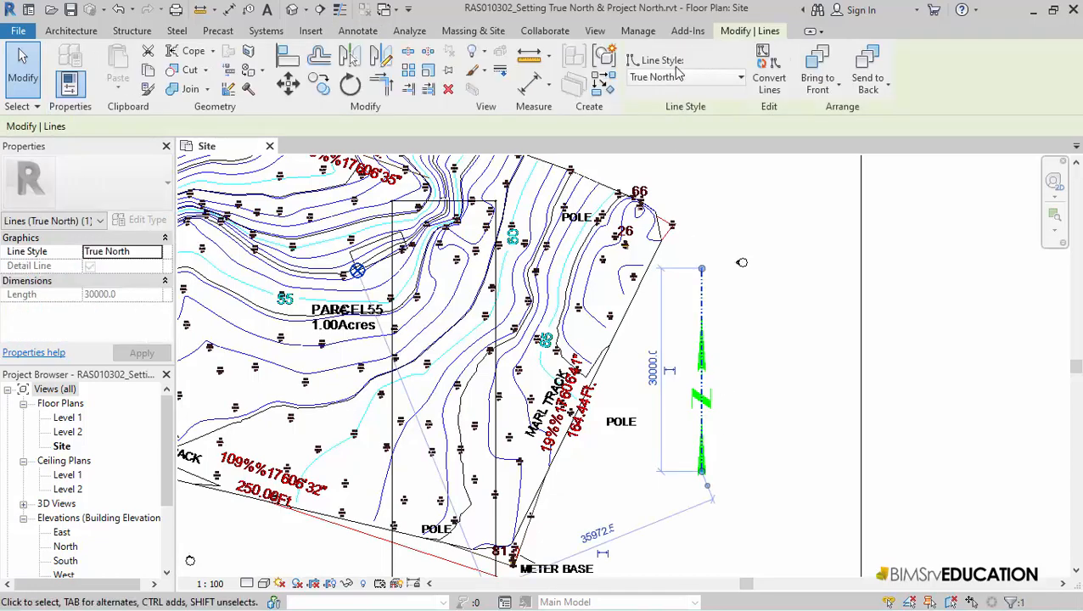
pyautogui.moveTo(289, 83)
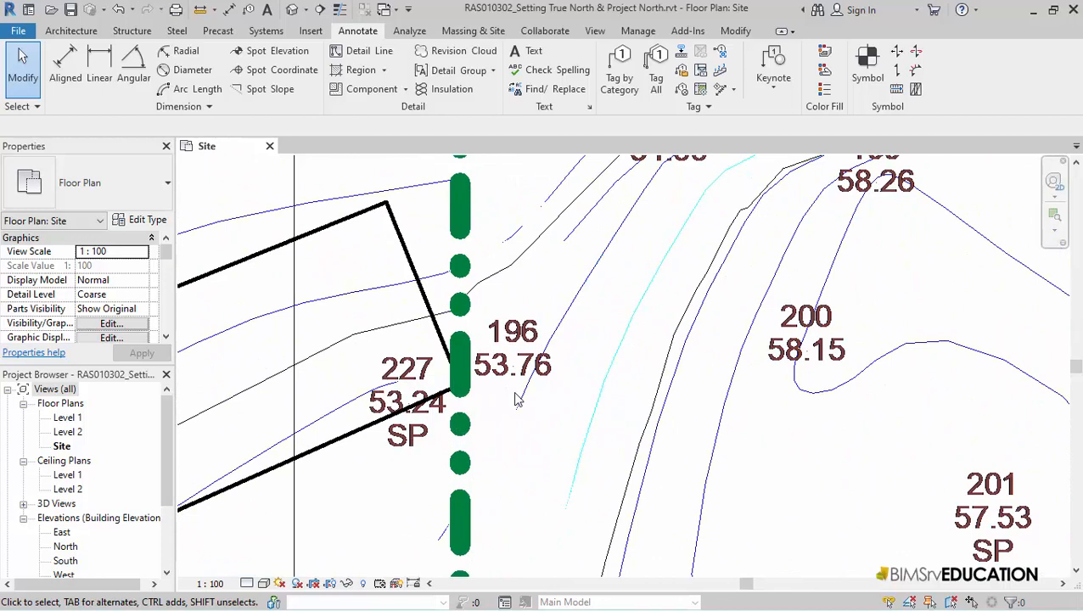
# Step: Change the short building-edge detail line's style from Wide Lines to Project North
pyautogui.click(406, 263)
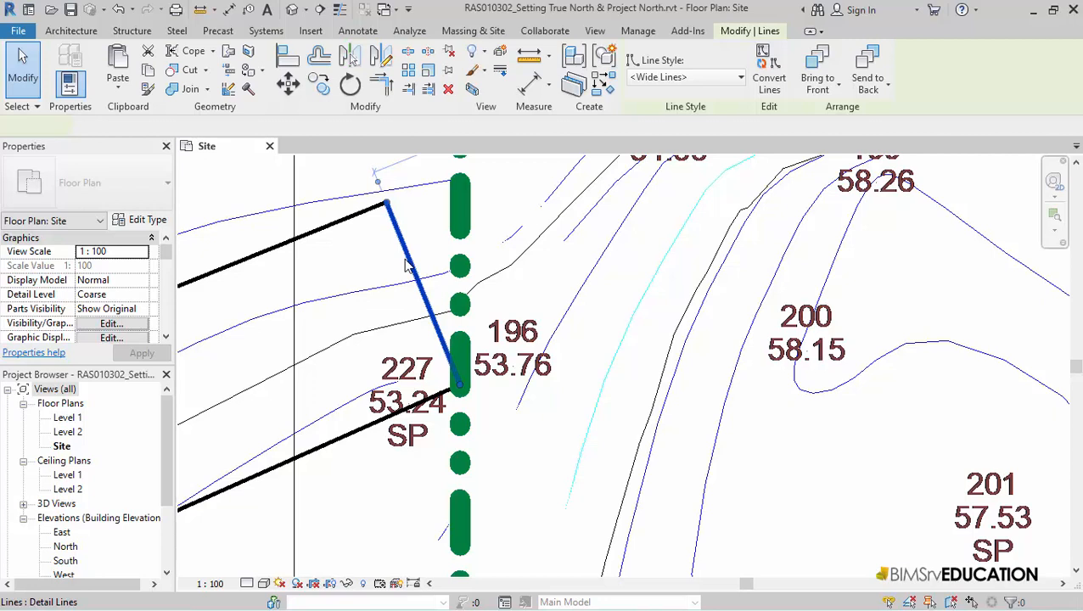
pyautogui.click(738, 77)
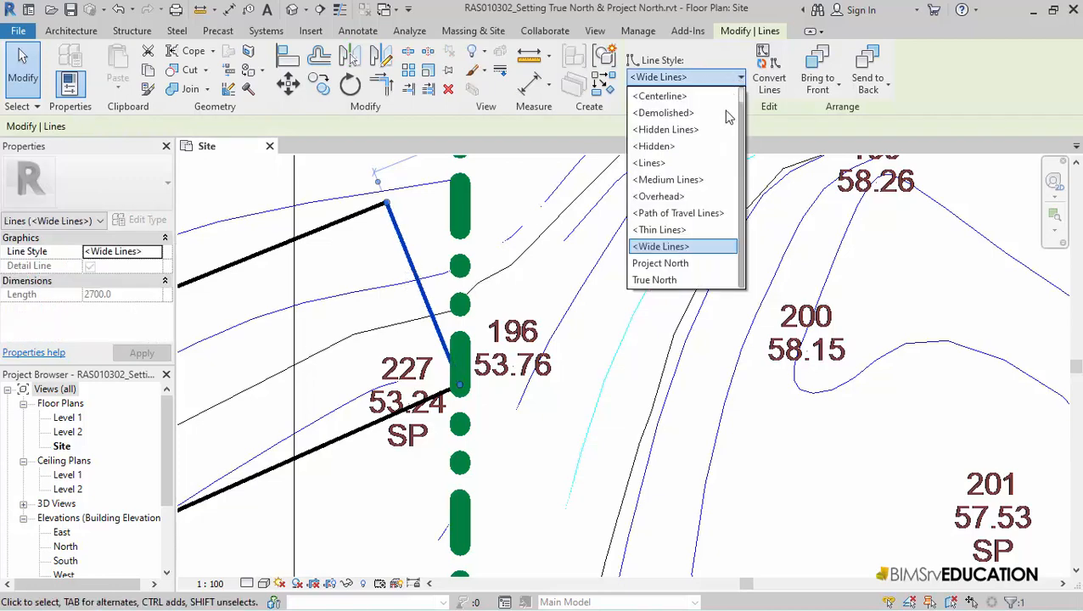
pyautogui.click(660, 262)
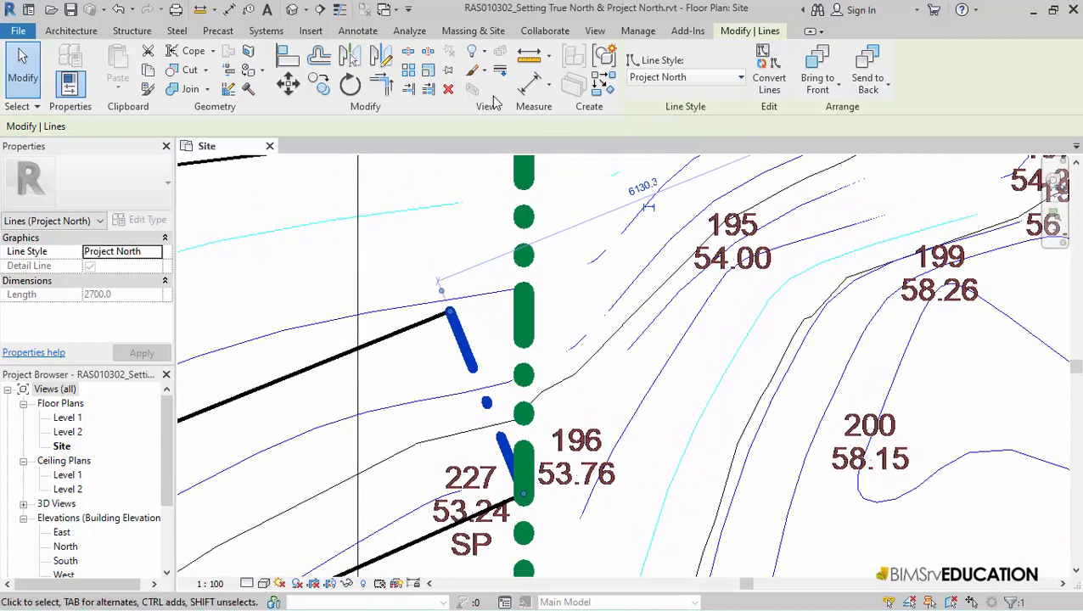
pyautogui.moveTo(229, 9)
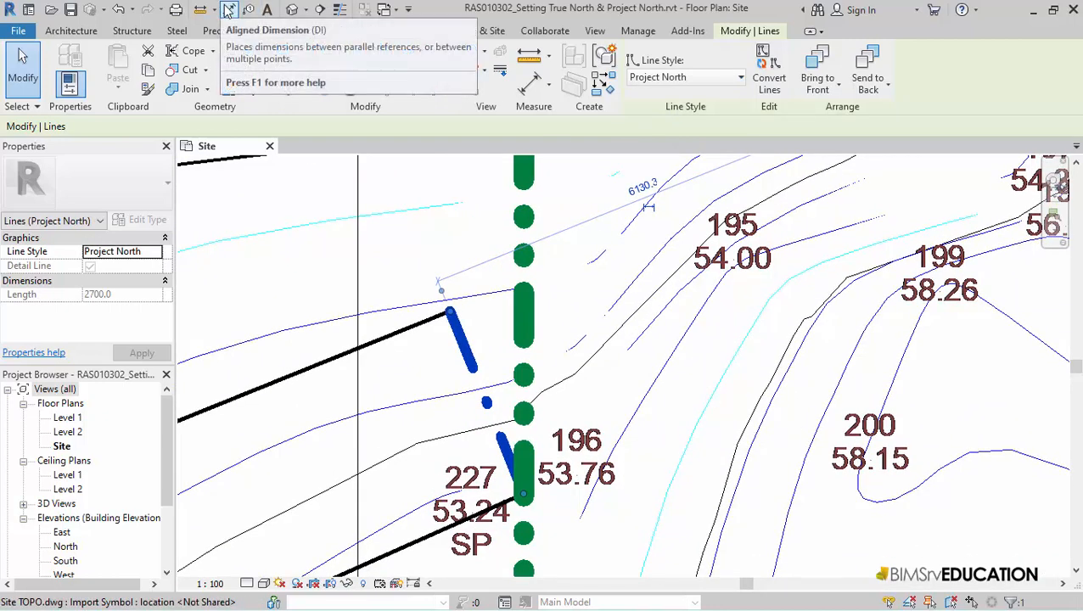
# Step: Start the dimension tool and switch it to Angular mode
pyautogui.click(227, 10)
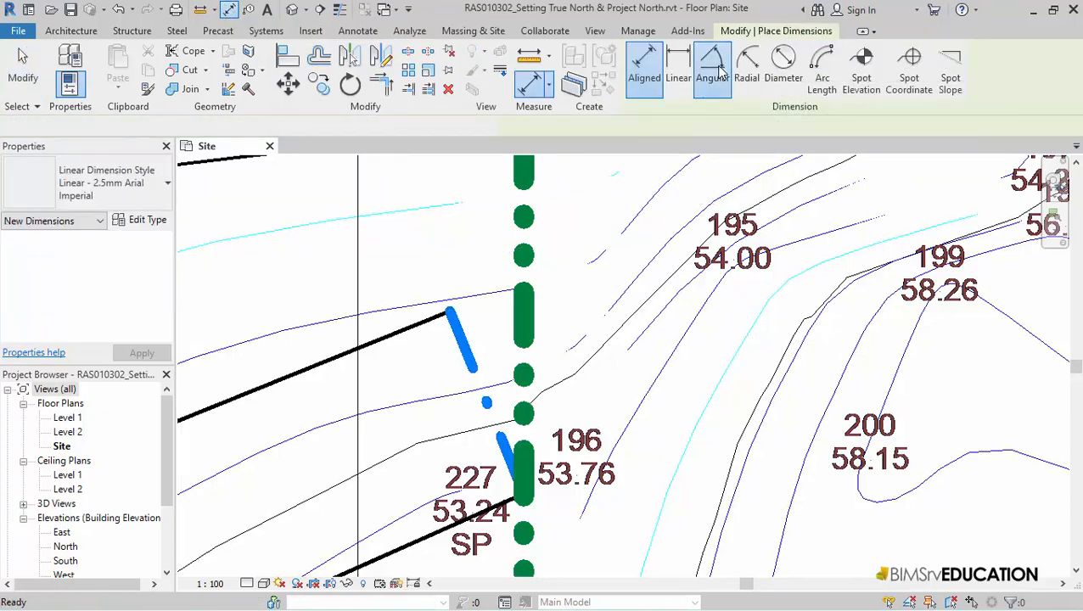
pyautogui.click(712, 63)
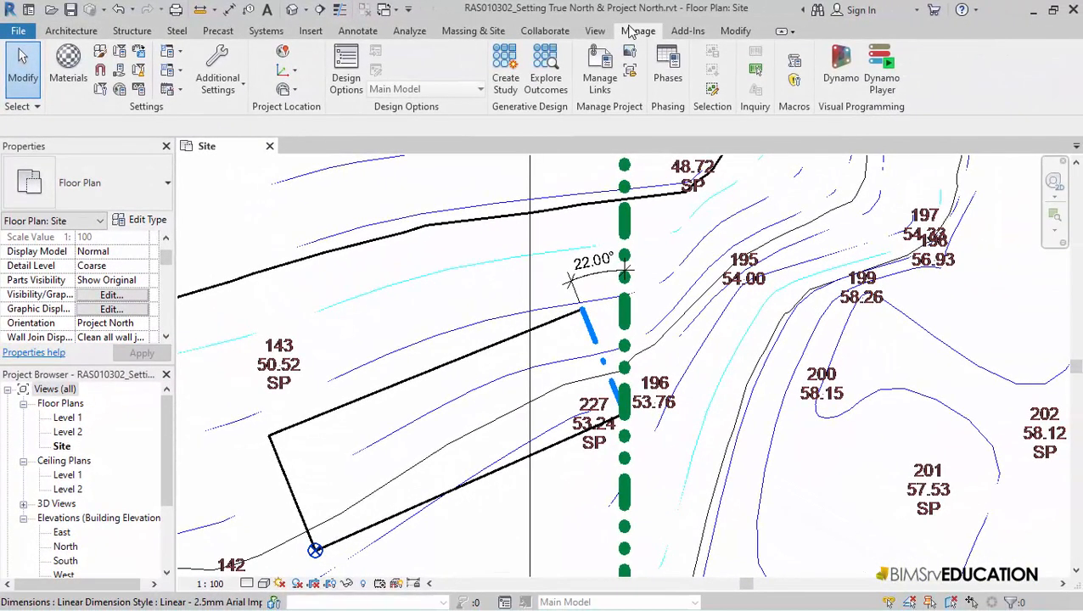
pyautogui.moveTo(284, 89)
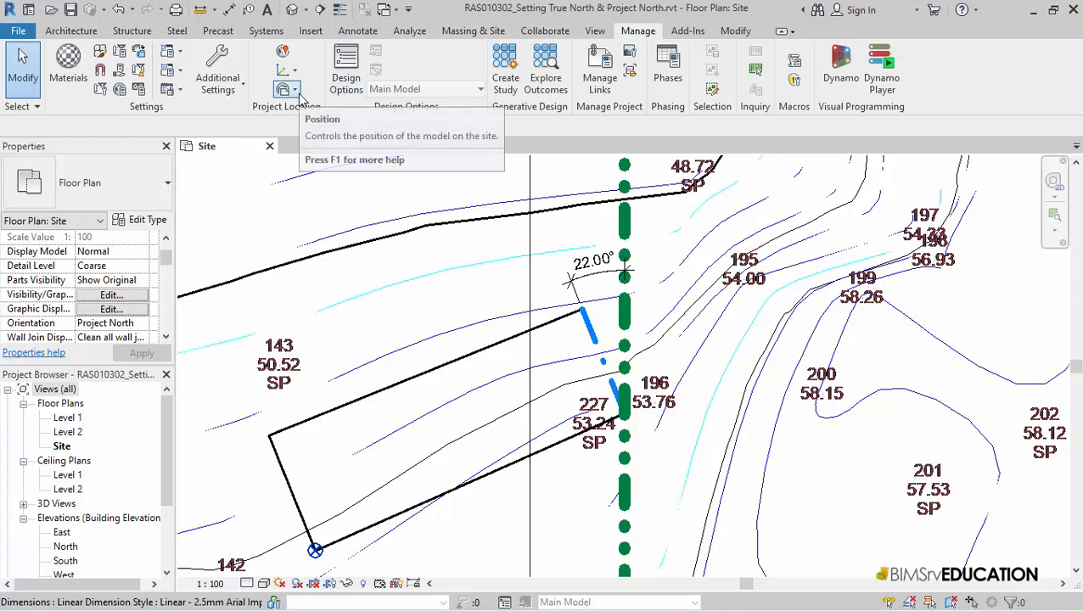
# Step: Rotate Project North by aligning the selected line, acknowledging the 119-elements result
pyautogui.click(288, 90)
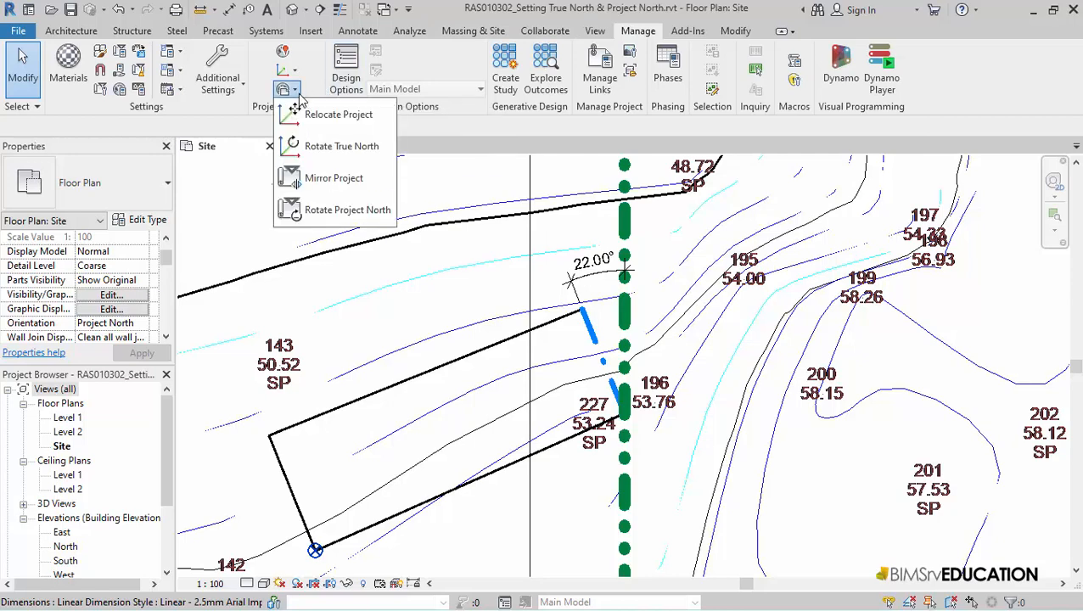
pyautogui.moveTo(341, 146)
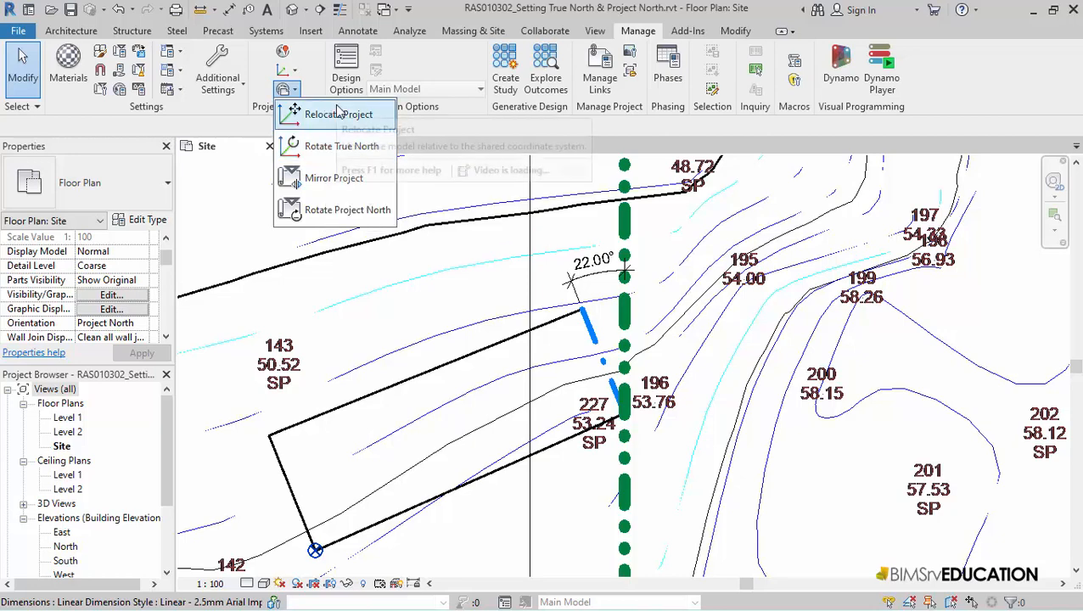
pyautogui.moveTo(335, 209)
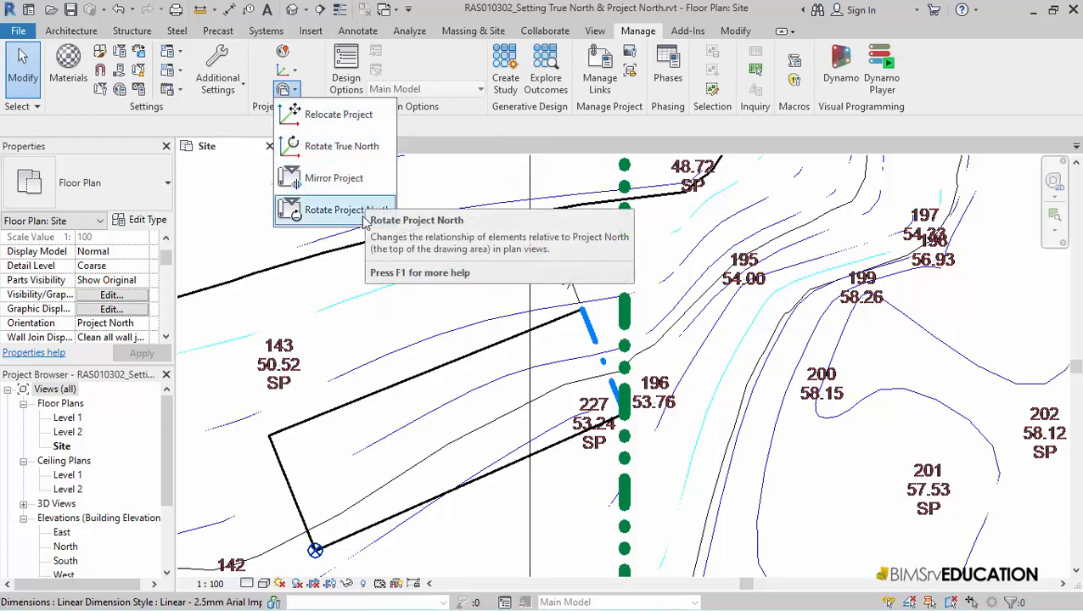
pyautogui.click(334, 210)
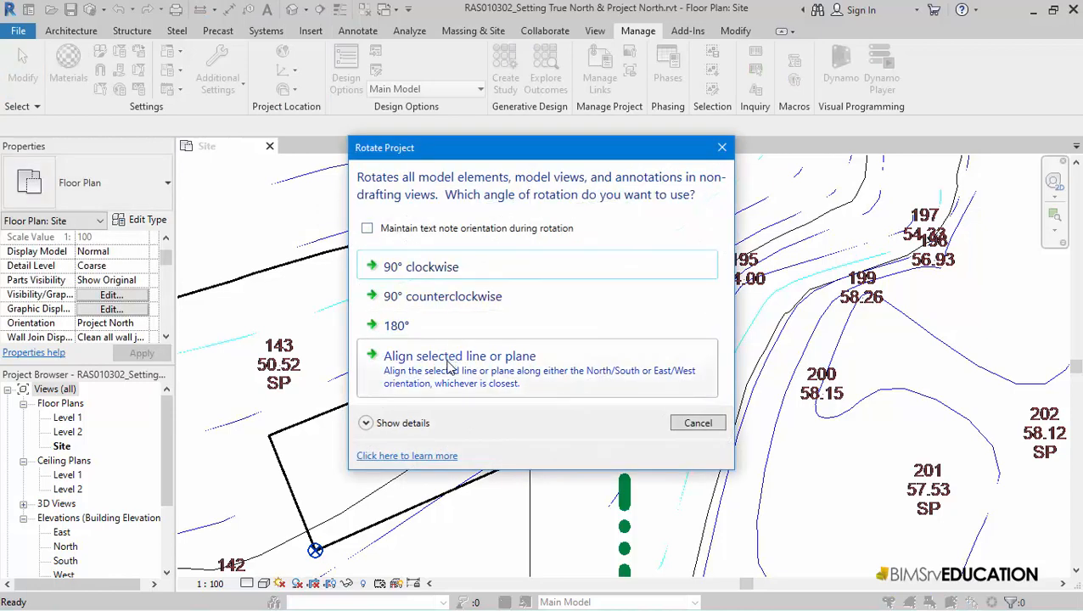
pyautogui.click(460, 356)
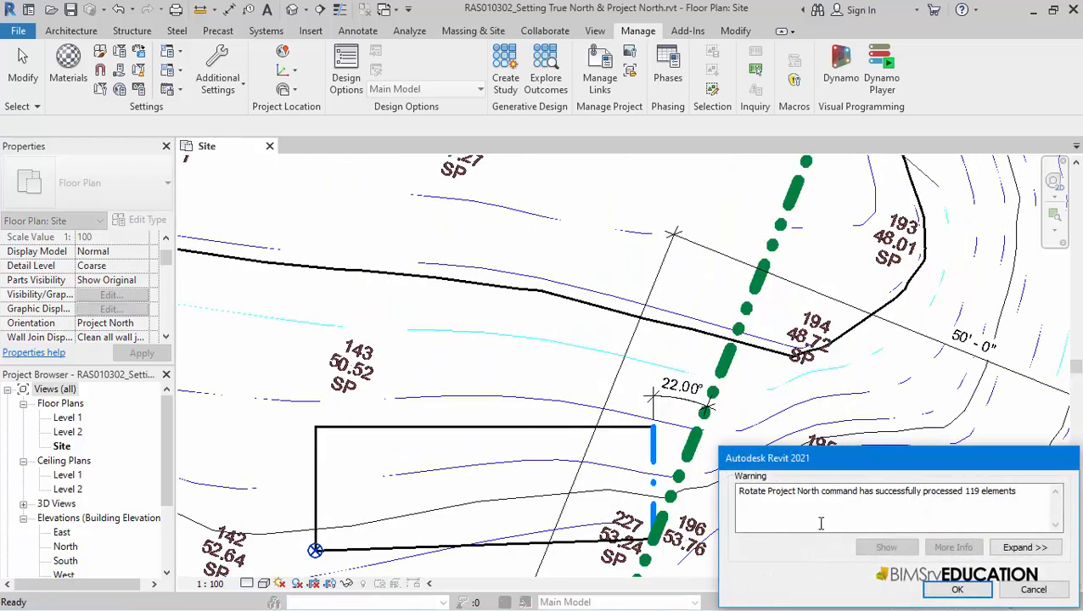
pyautogui.click(958, 589)
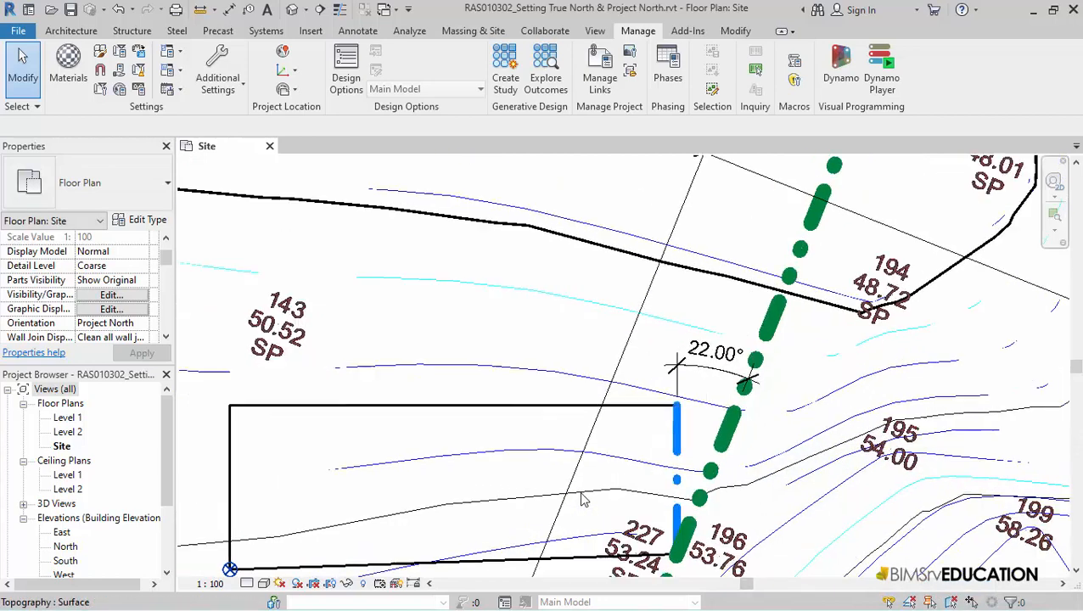
pyautogui.moveTo(584, 499); pyautogui.dragTo(636, 469)
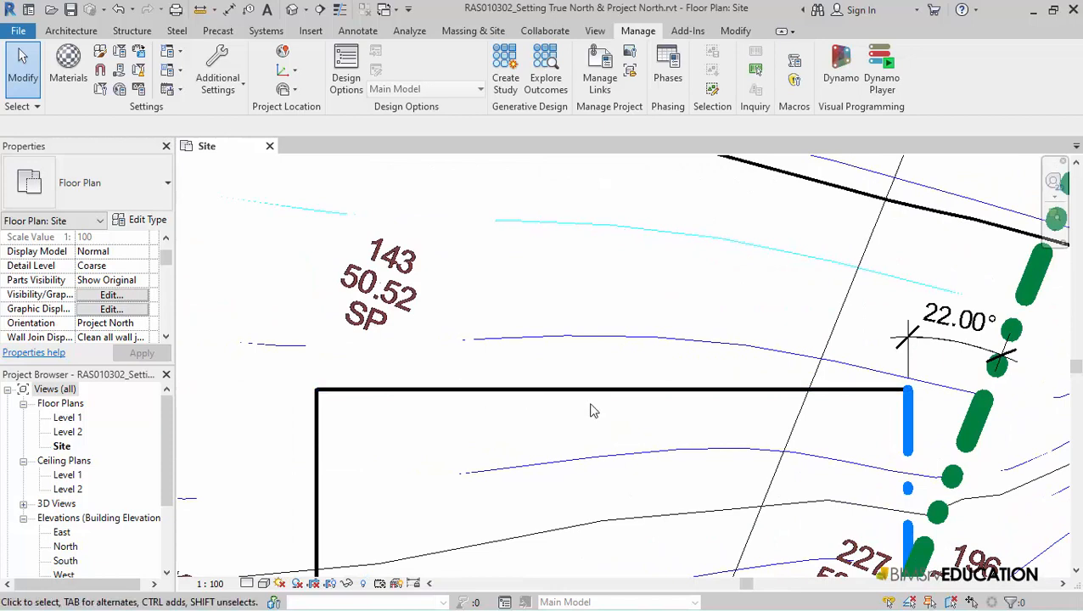
pyautogui.moveTo(472, 169)
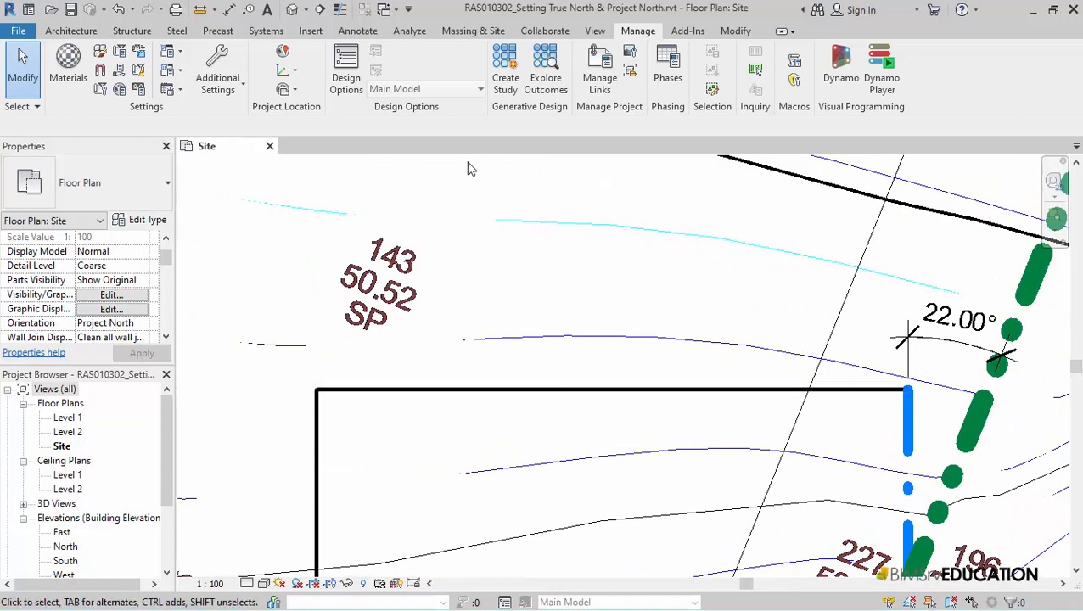
pyautogui.moveTo(393, 308)
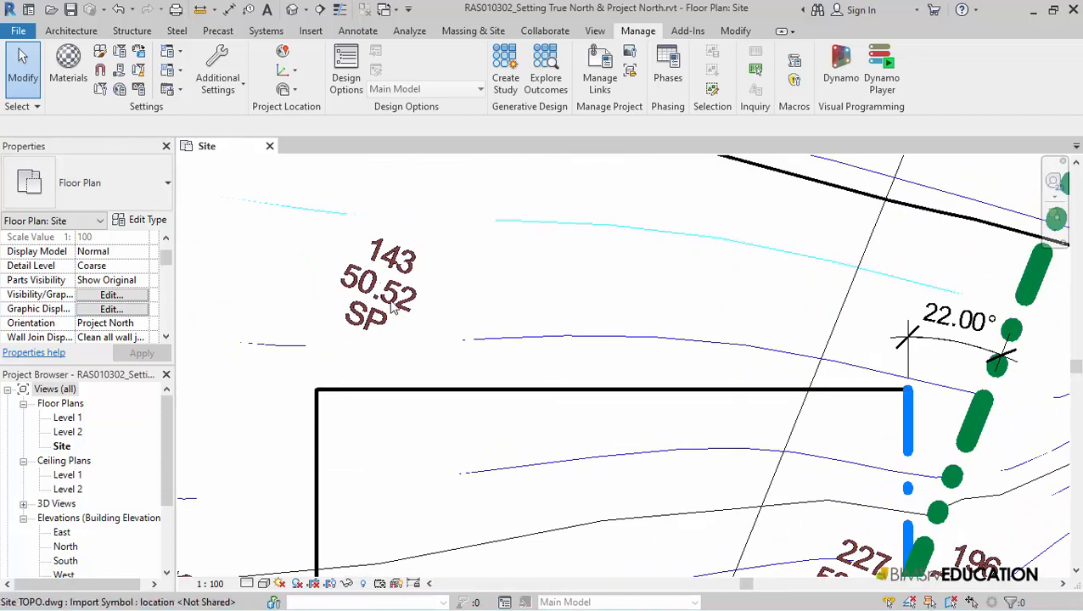
pyautogui.moveTo(391, 312)
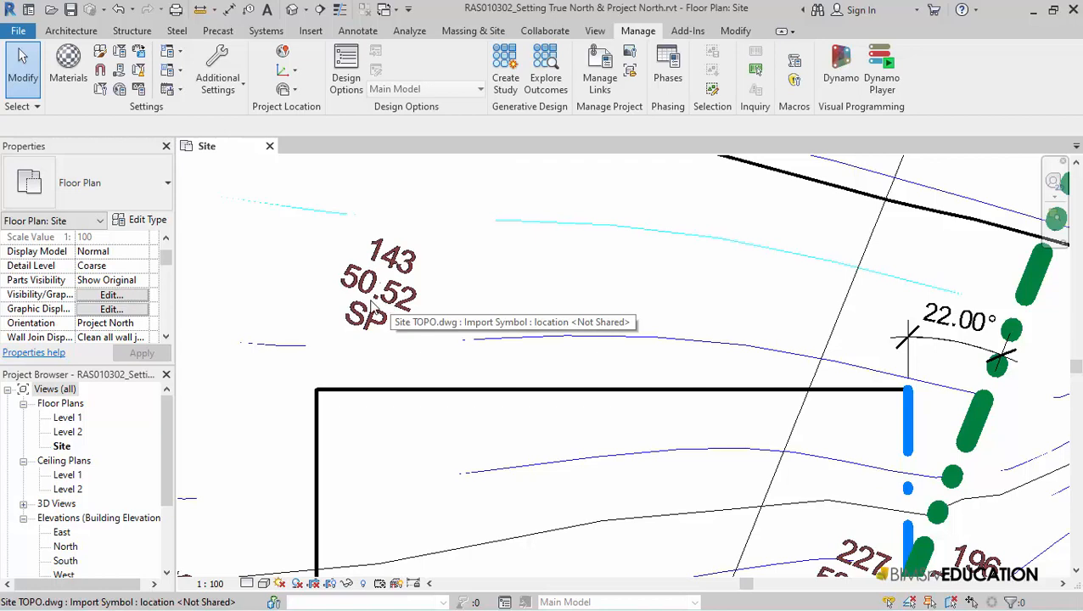
pyautogui.moveTo(211, 312)
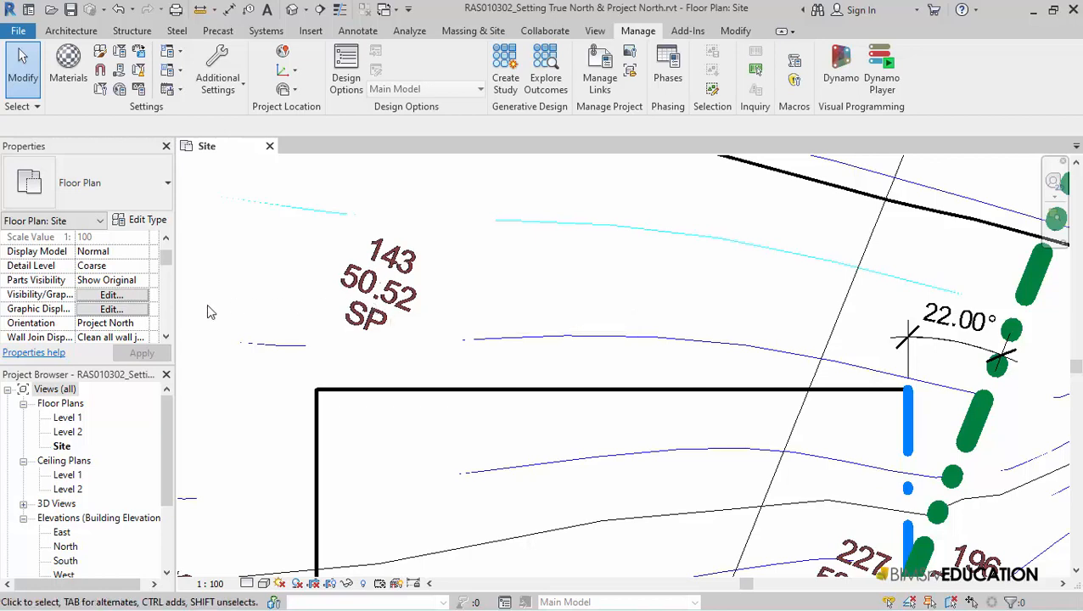
pyautogui.click(142, 322)
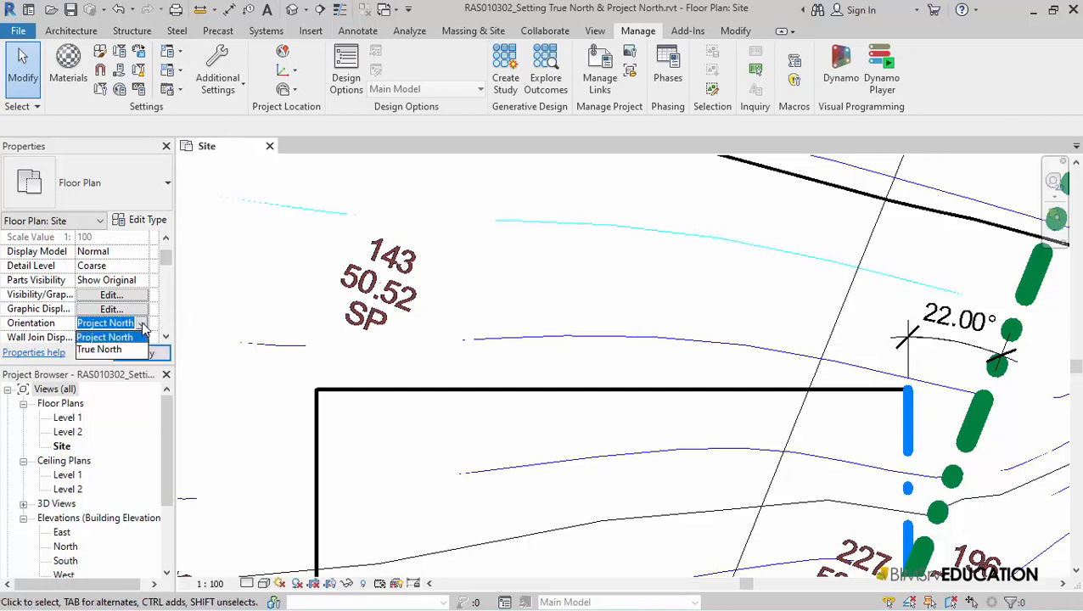
pyautogui.click(98, 349)
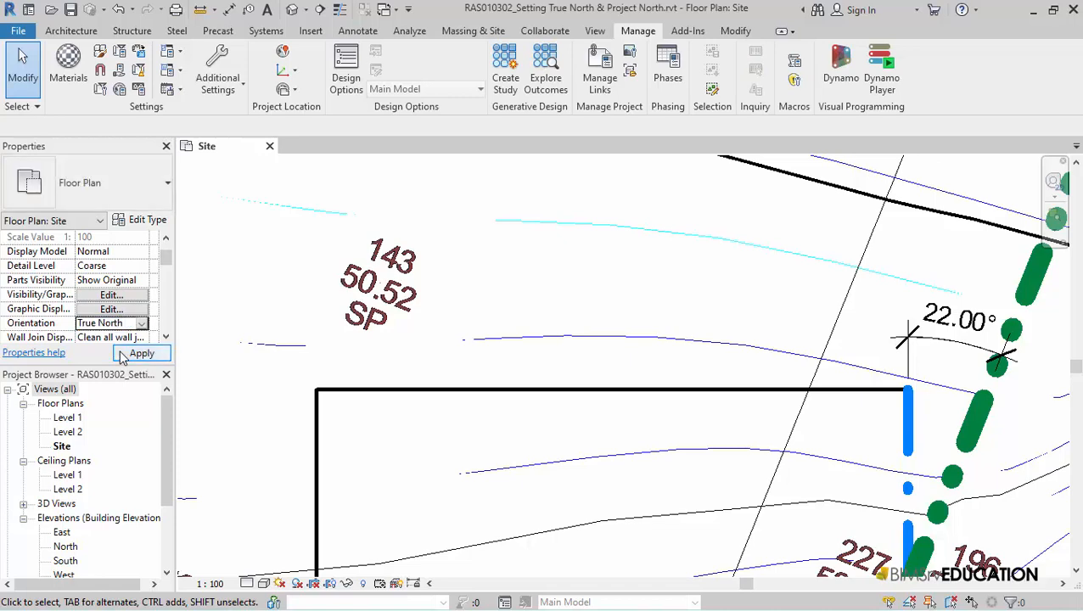
pyautogui.click(141, 353)
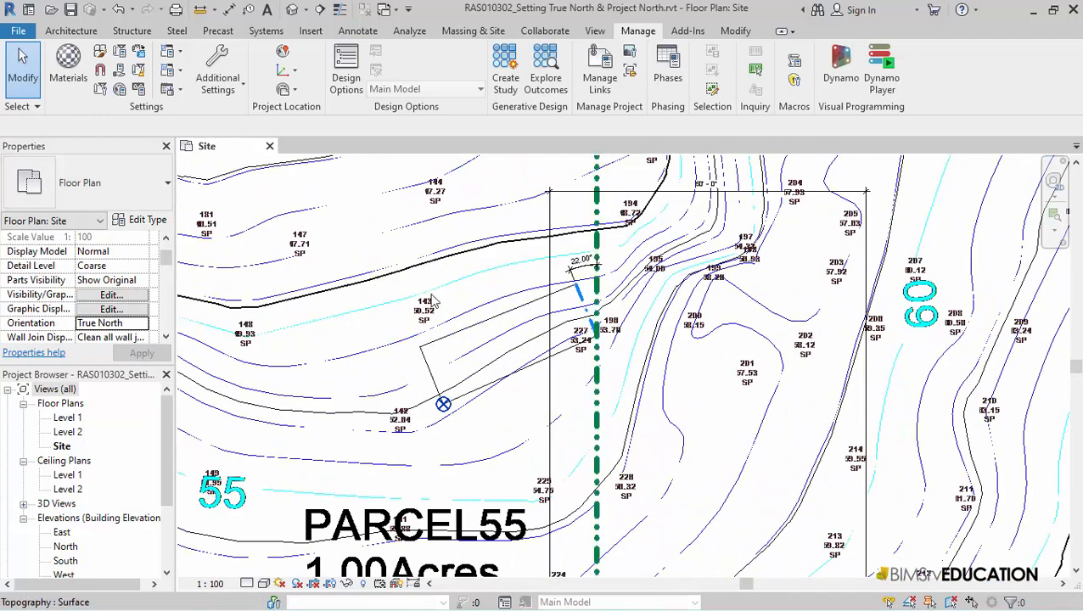
pyautogui.click(143, 323)
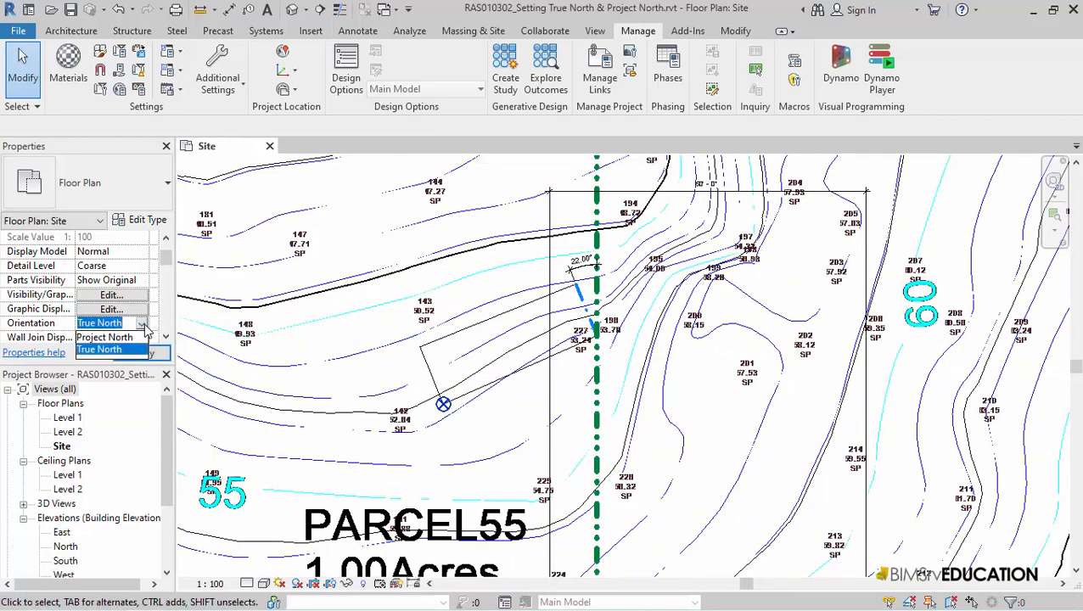
pyautogui.click(106, 337)
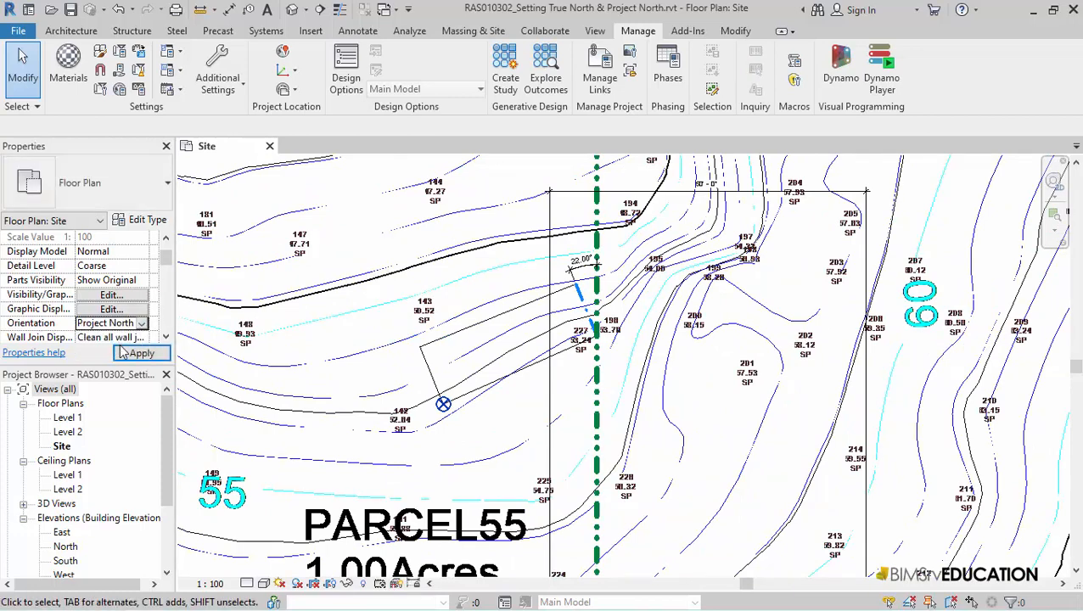
pyautogui.click(140, 352)
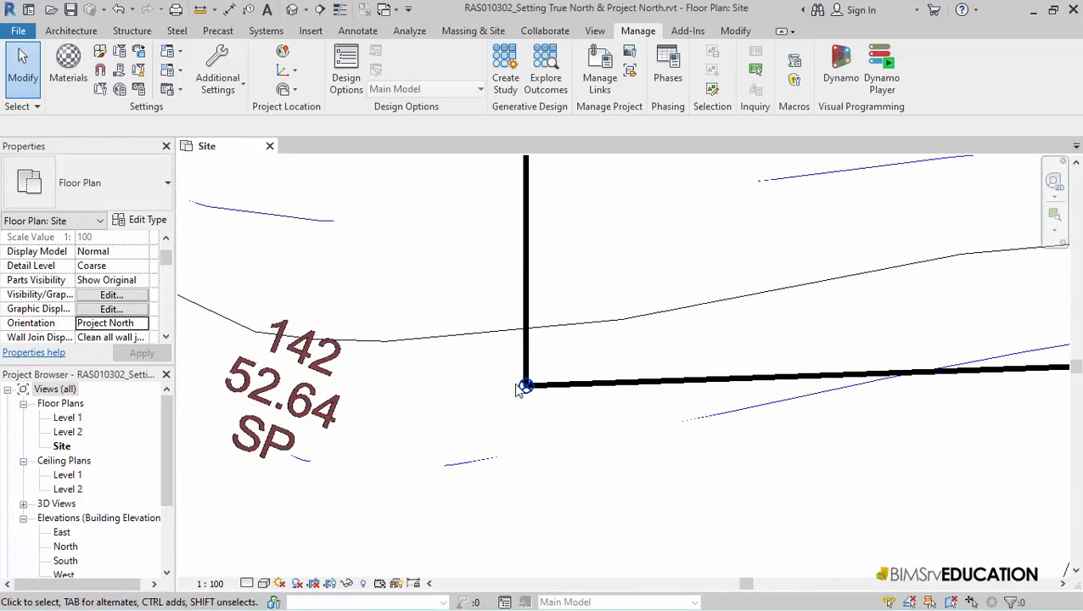
# Step: Select the Project Base Point to read its 338.00° Angle to True North
pyautogui.click(526, 387)
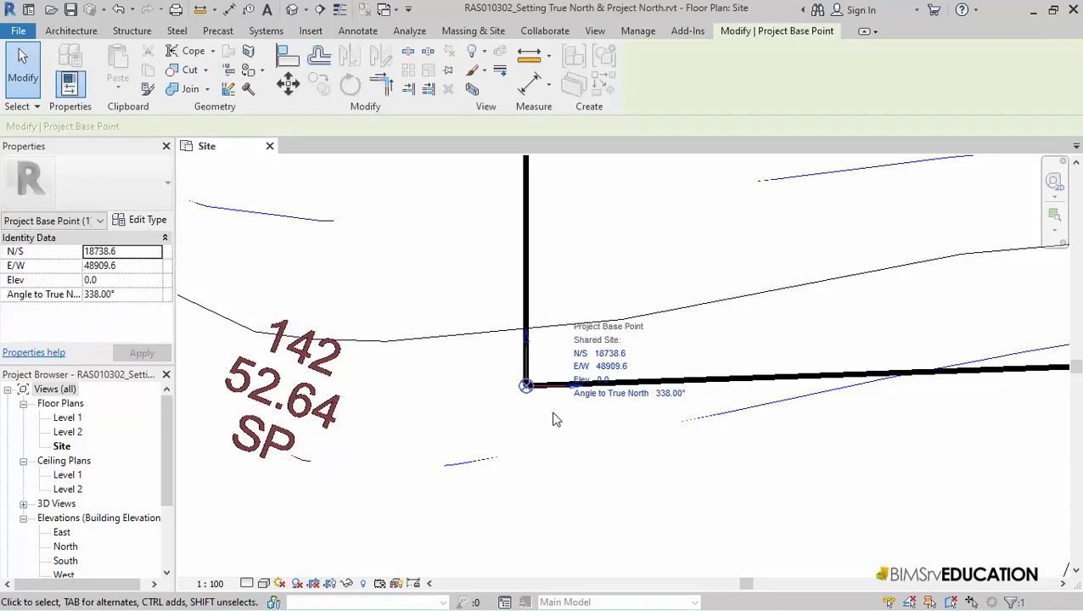
pyautogui.moveTo(123, 303)
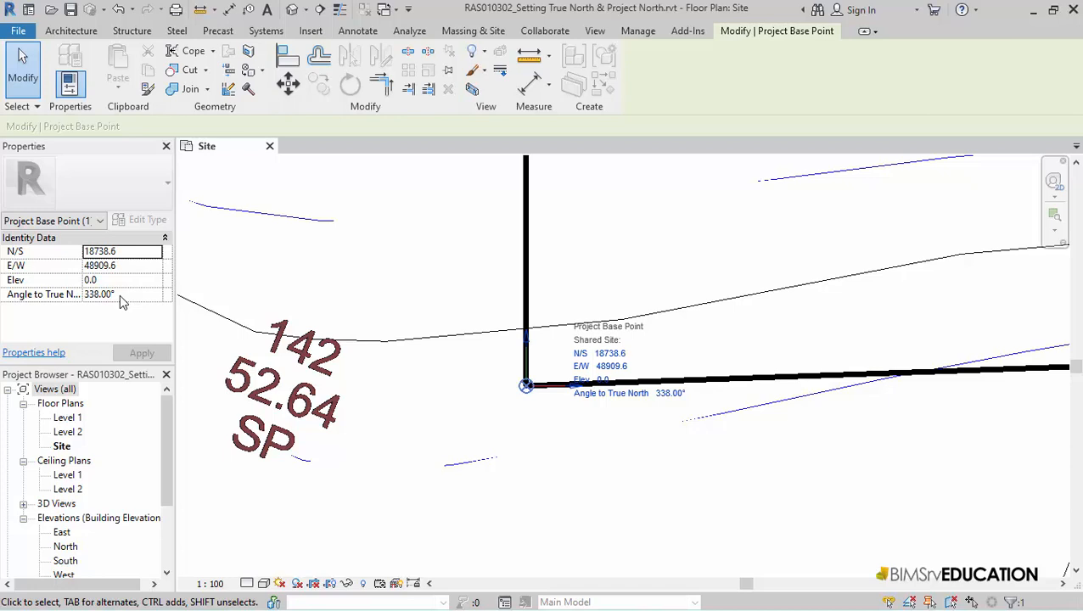
pyautogui.moveTo(428, 387)
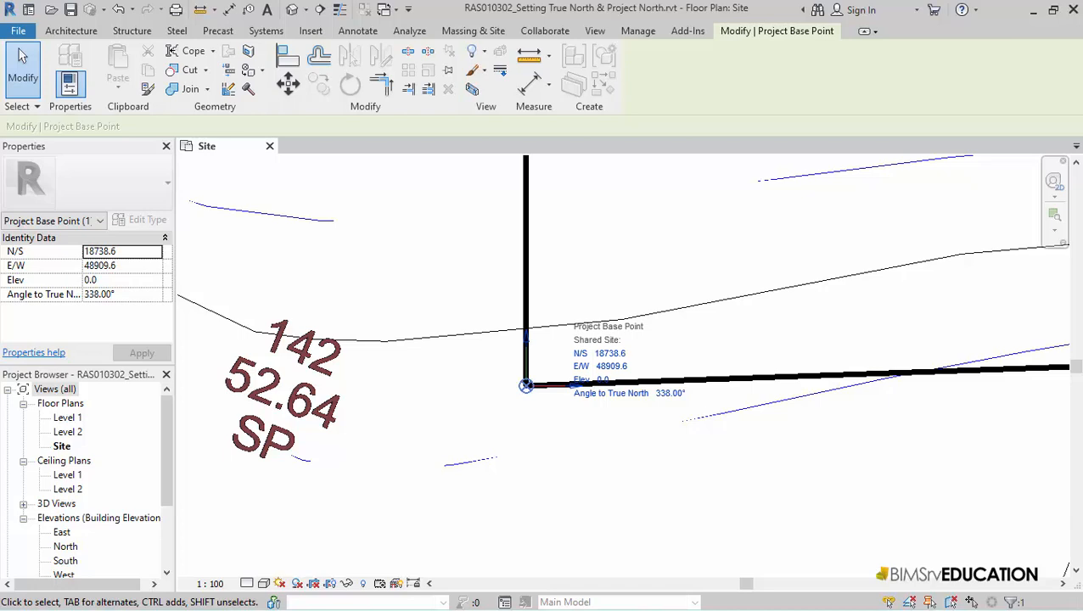
pyautogui.moveTo(401, 553)
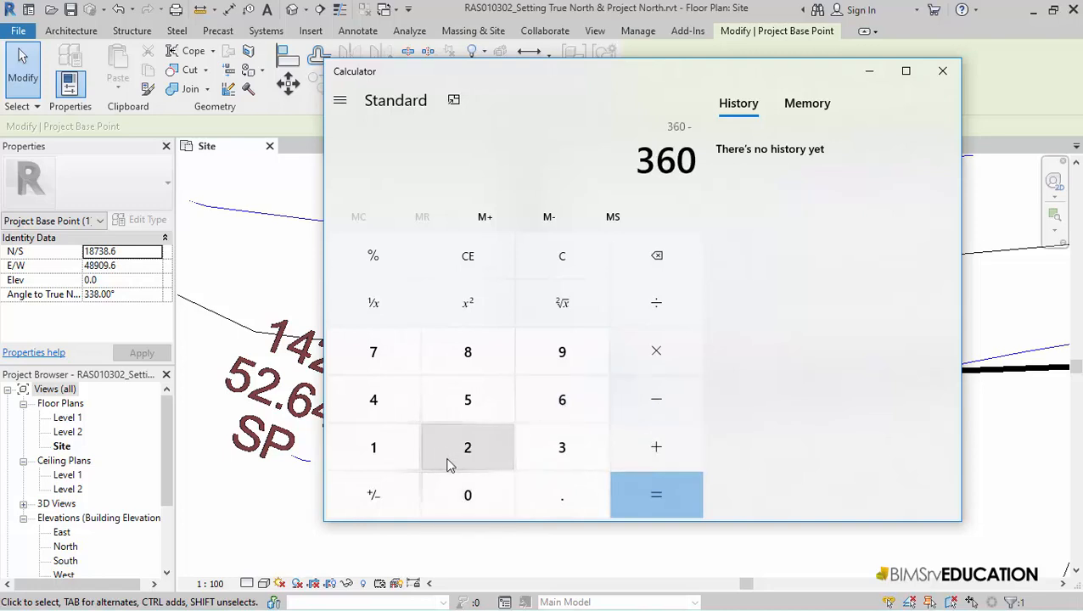
# Step: Enter the final 2 of 22 and compute 360 − 22 = 338
pyautogui.click(657, 495)
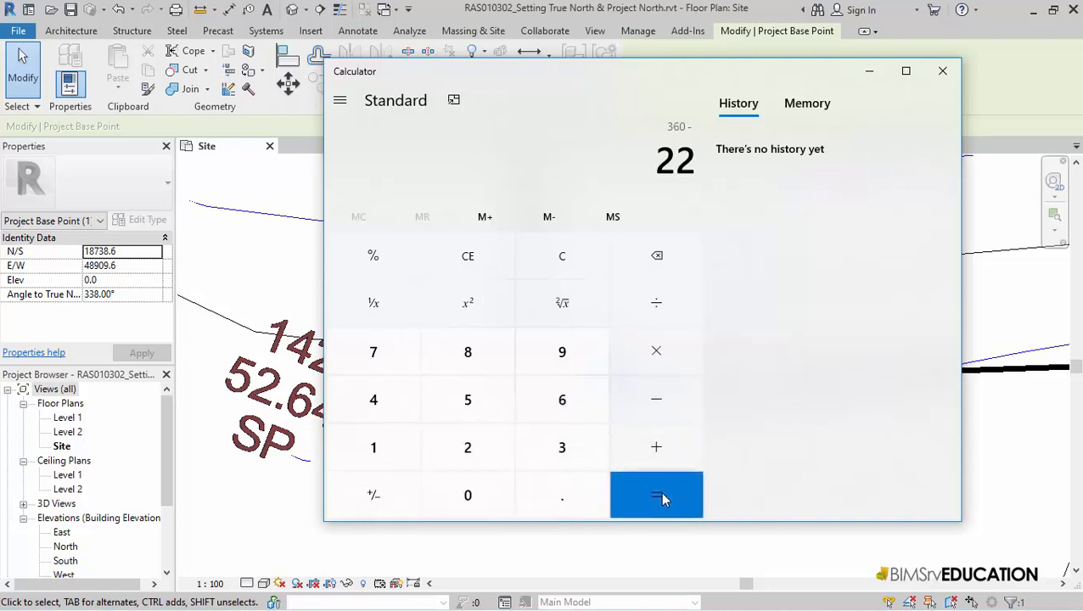
pyautogui.click(656, 495)
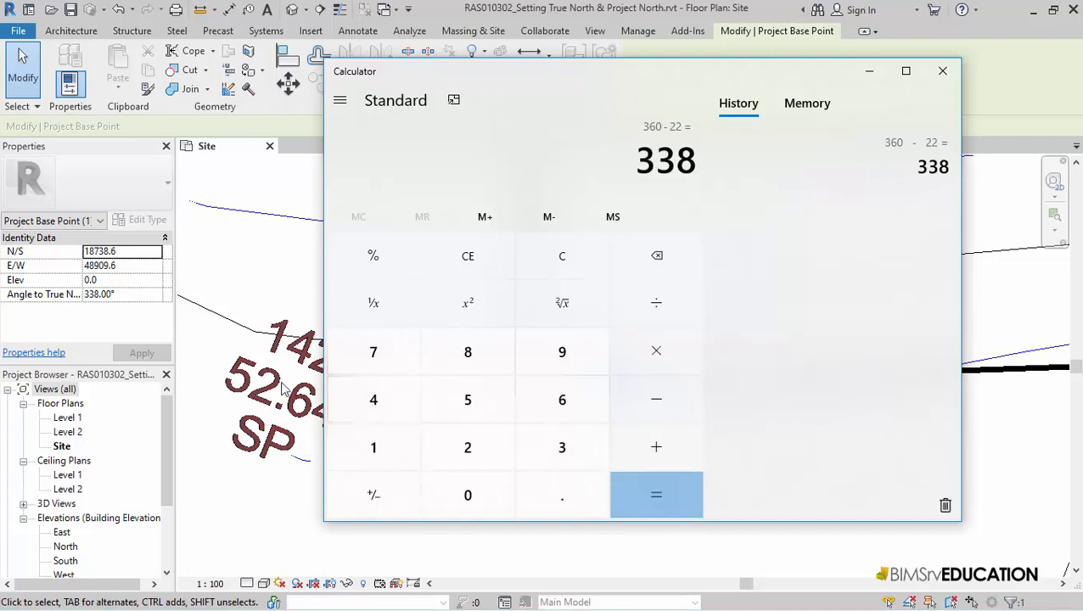
pyautogui.moveTo(429, 274)
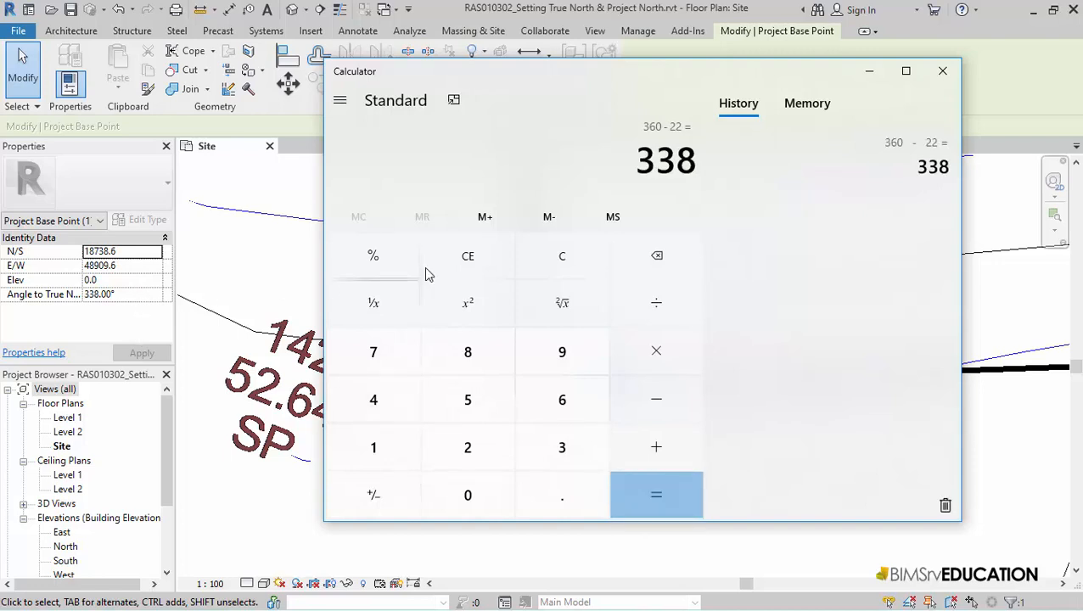
pyautogui.moveTo(675, 190)
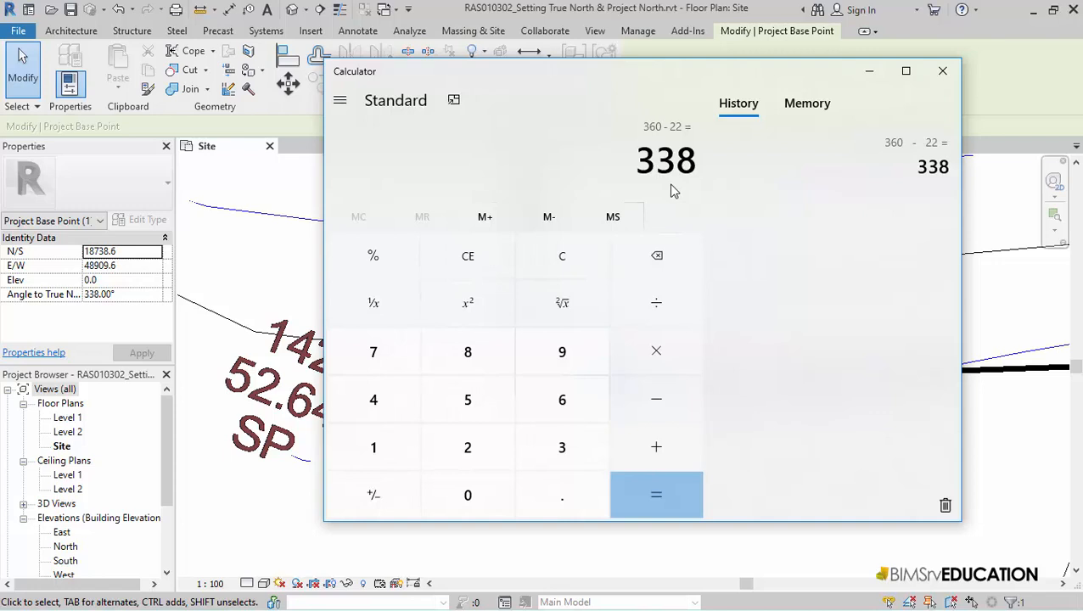